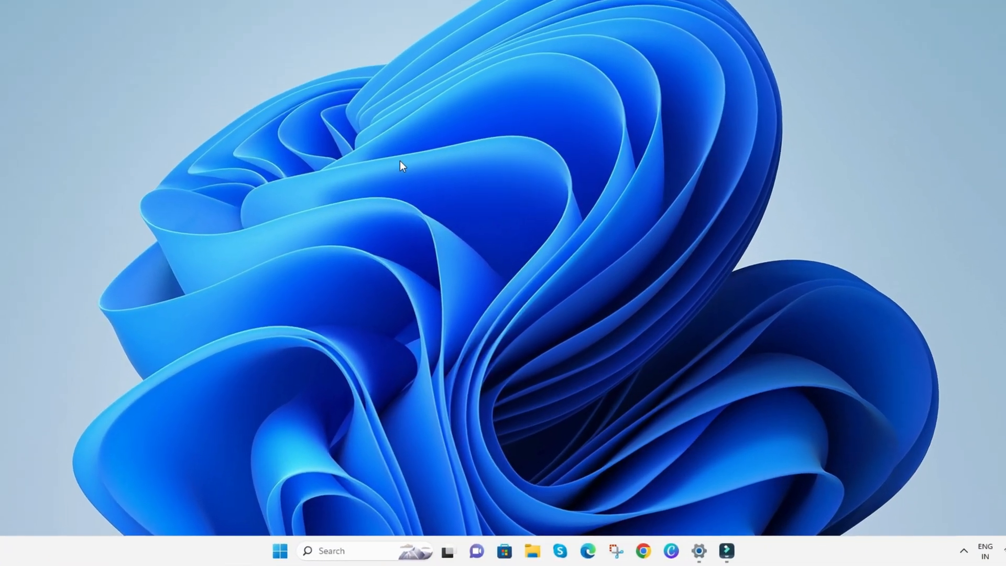
- Search Windows for 'out' so Outlook (classic) appears as the best match
{"action": "left_click", "coordinate": [332, 551]}
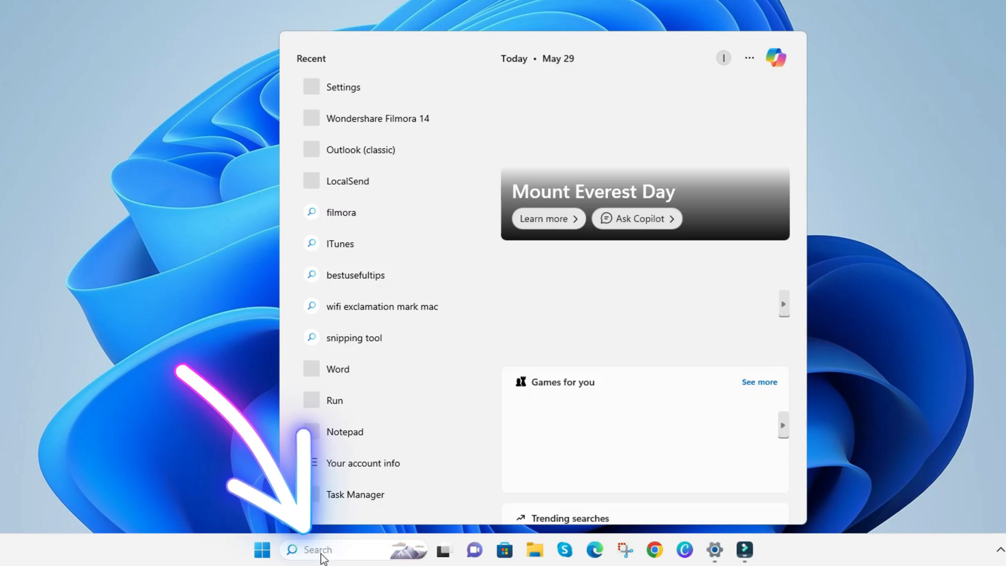
{"action": "type", "text": "outloo"}
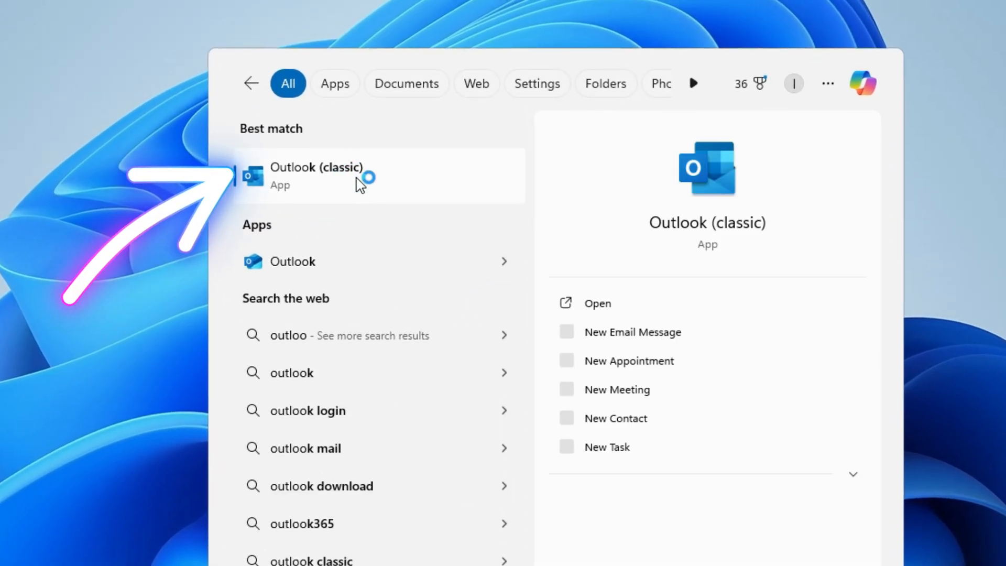
- Launch Outlook (classic) and manage the second Outlook.com account in Your accounts
{"action": "left_click", "coordinate": [316, 176]}
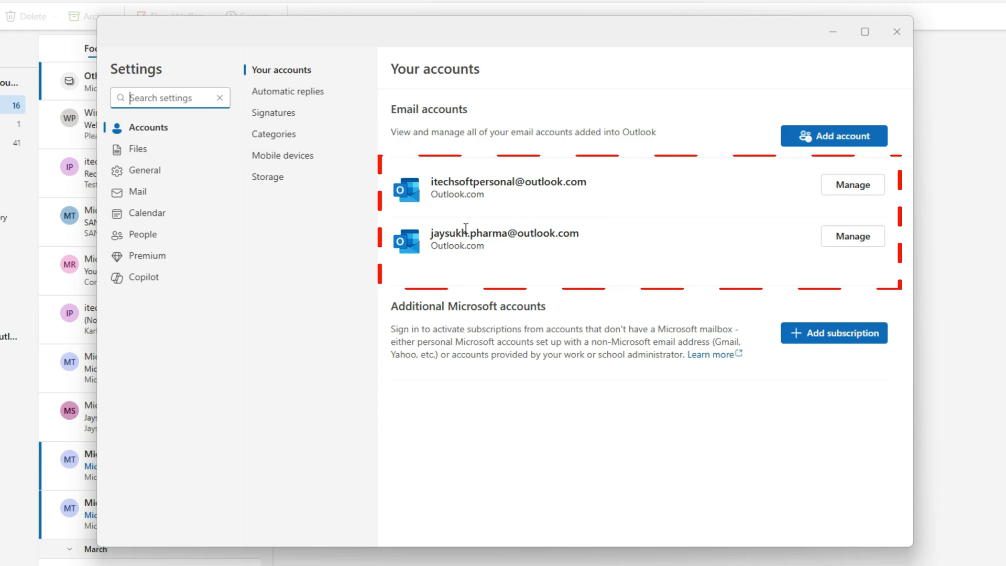
{"action": "left_click", "coordinate": [852, 236]}
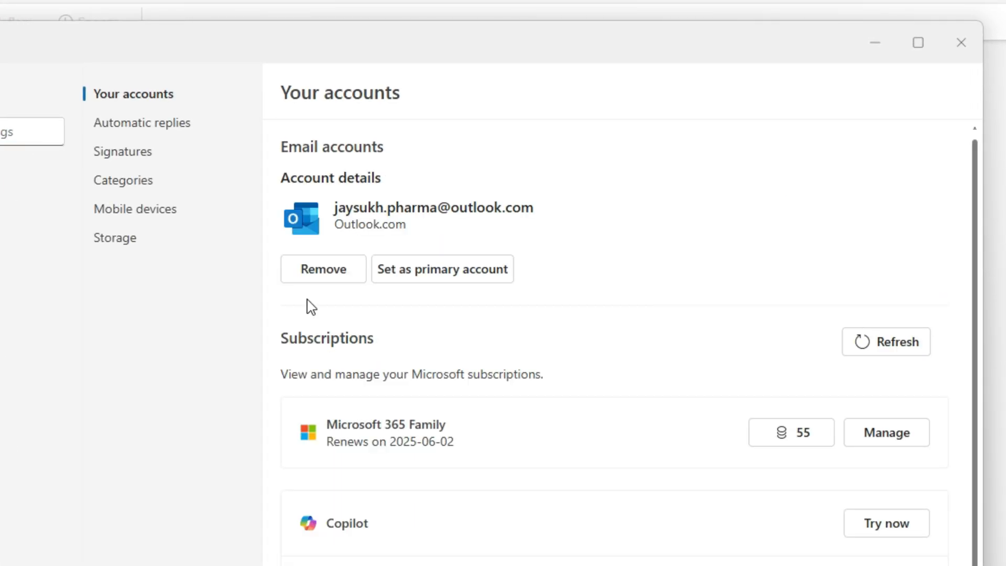
{"action": "left_click", "coordinate": [323, 269]}
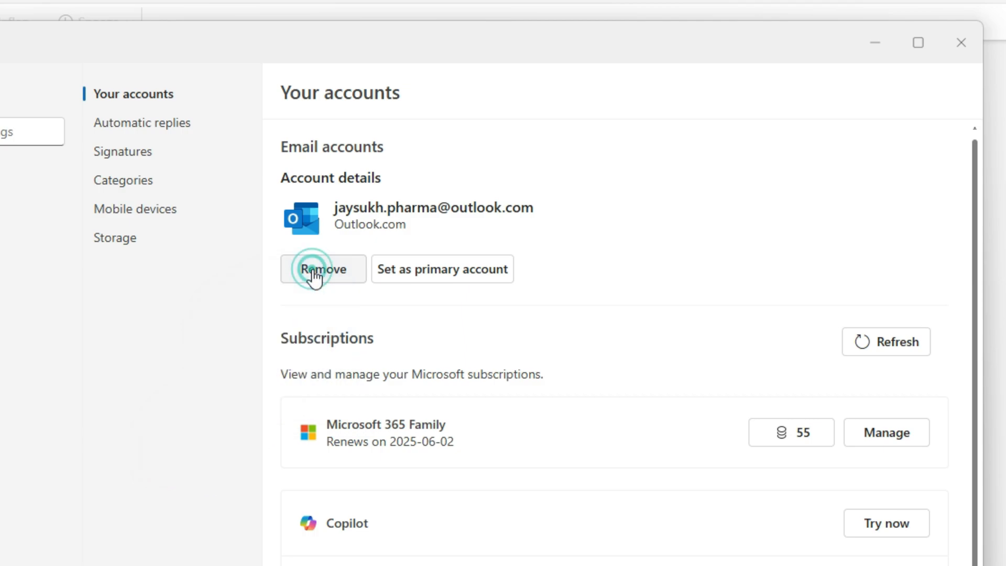
{"action": "left_click", "coordinate": [323, 269]}
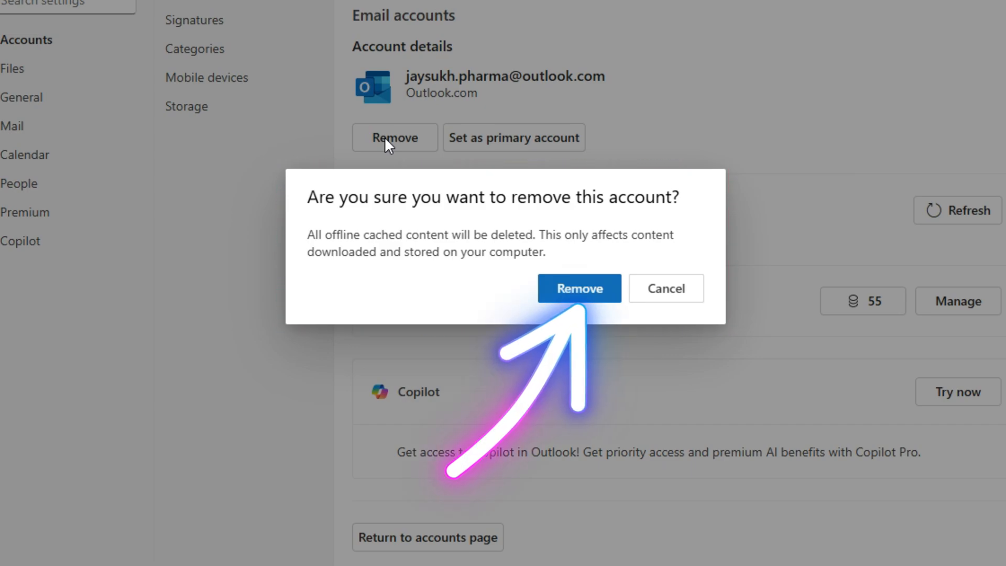
{"action": "left_click", "coordinate": [579, 288]}
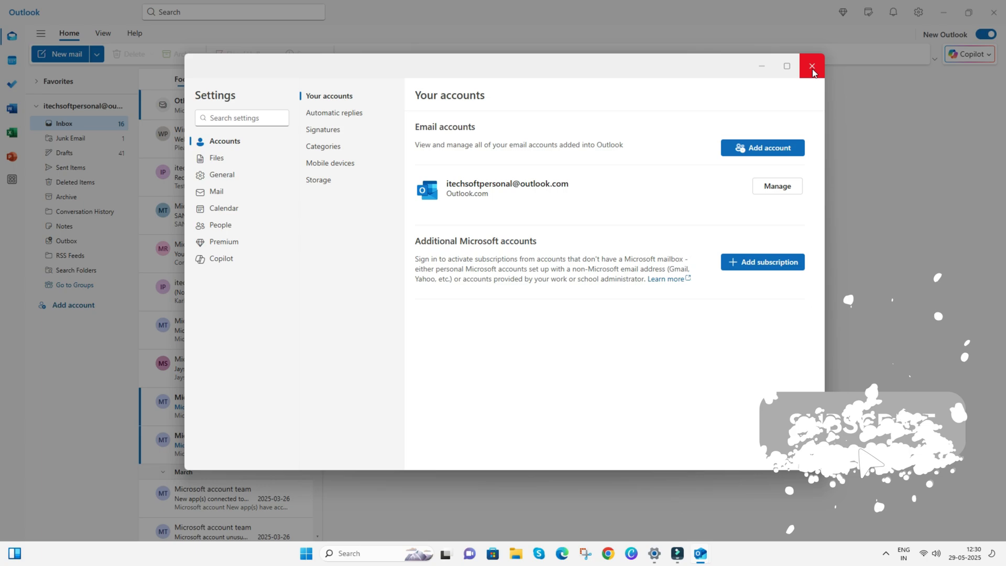
- Close Settings and decline the New Themes by Copilot popup, returning to the mailbox
{"action": "left_click", "coordinate": [811, 66]}
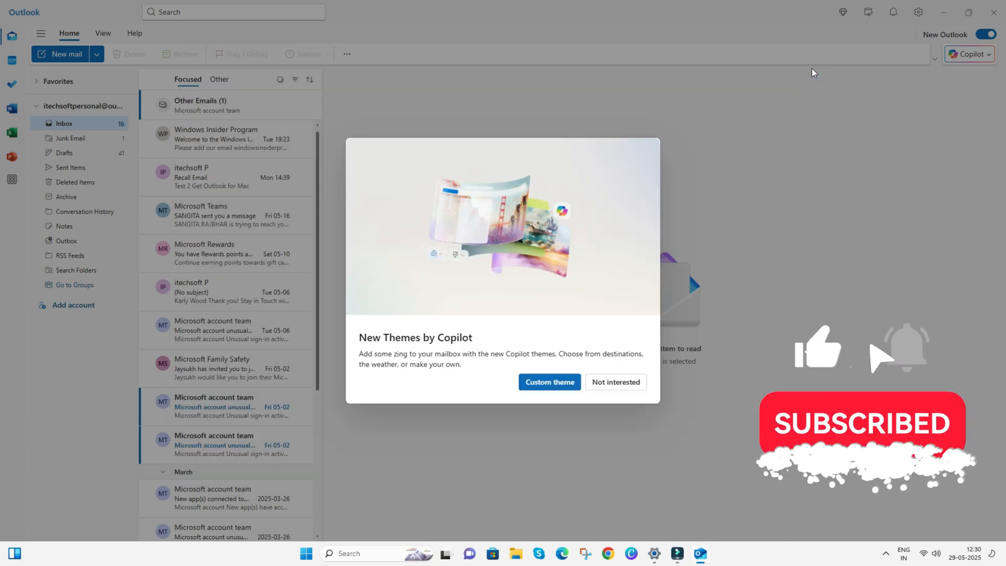
{"action": "left_click", "coordinate": [614, 381]}
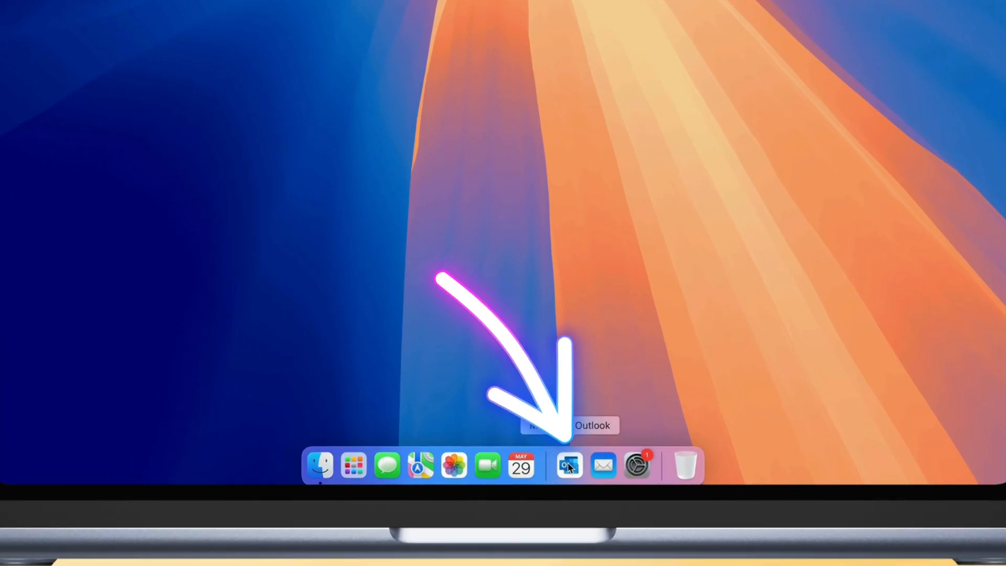
- Launch Outlook from the Mac Dock and bring up Outlook > Settings
{"action": "left_click", "coordinate": [567, 465]}
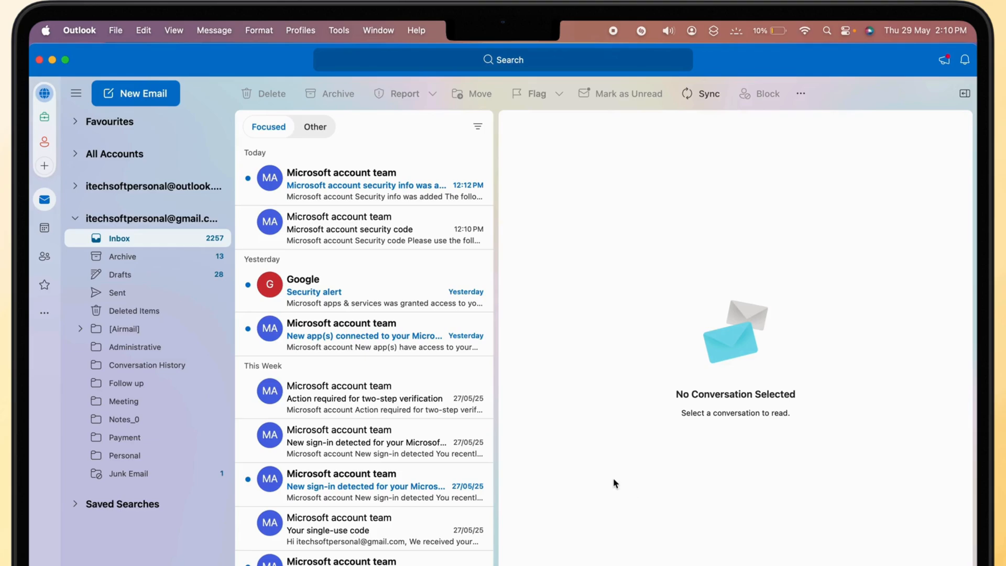
{"action": "left_click", "coordinate": [80, 31]}
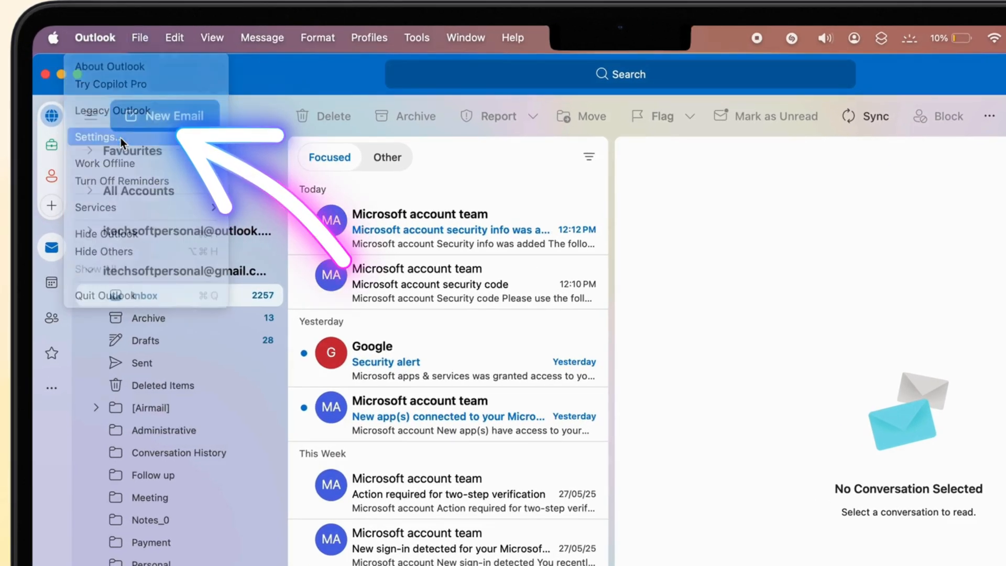
{"action": "left_click", "coordinate": [97, 136]}
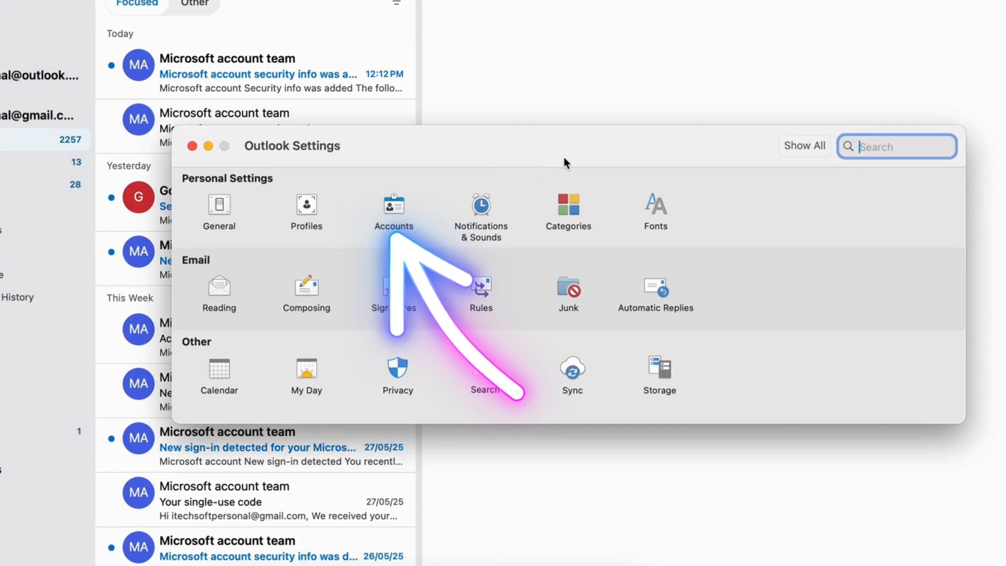
- Show the Accounts settings listing the Outlook.com and Google accounts
{"action": "left_click", "coordinate": [394, 207]}
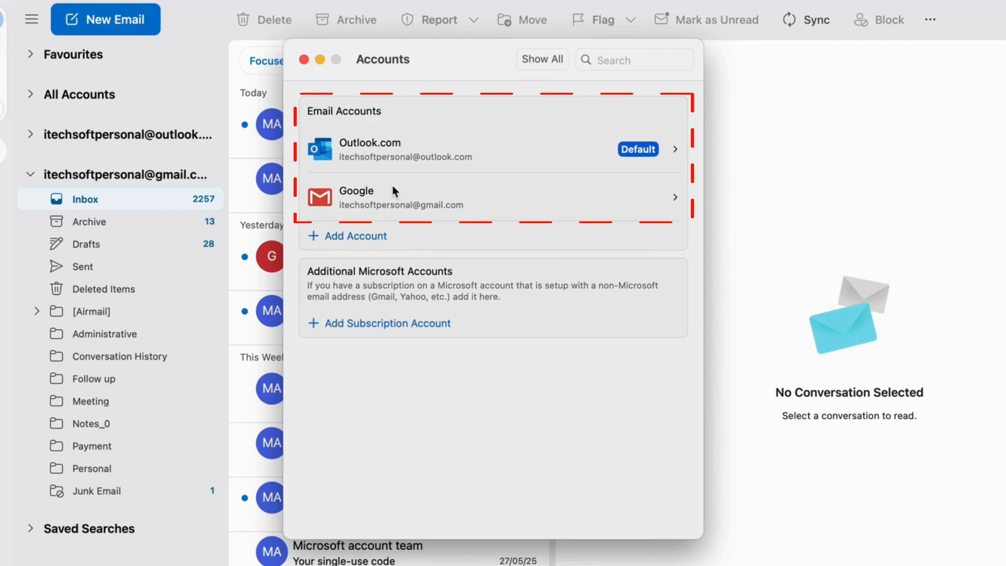
{"action": "mouse_move", "coordinate": [363, 224]}
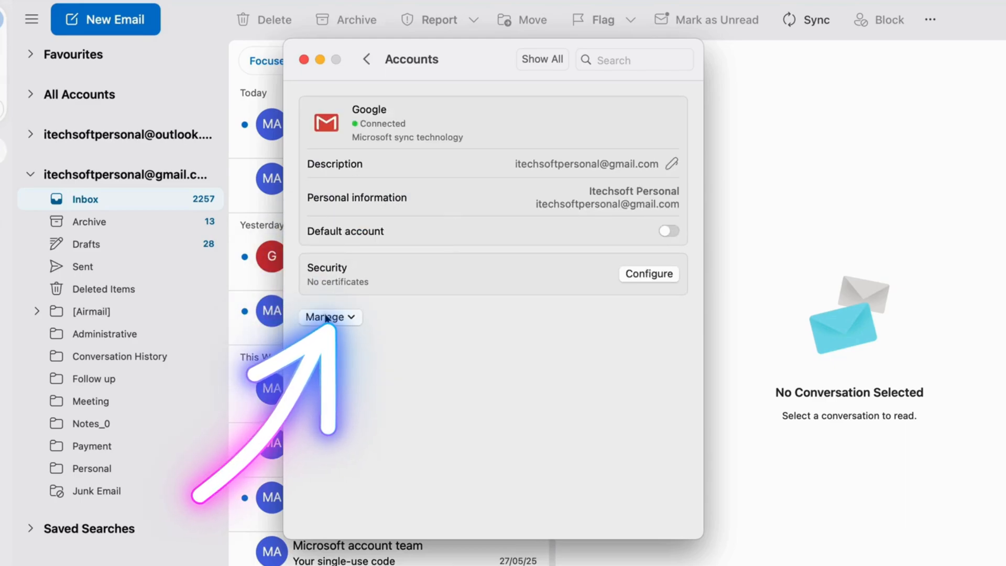
- Remove the Google account via Manage, choosing Sign Out On This Device
{"action": "left_click", "coordinate": [330, 317]}
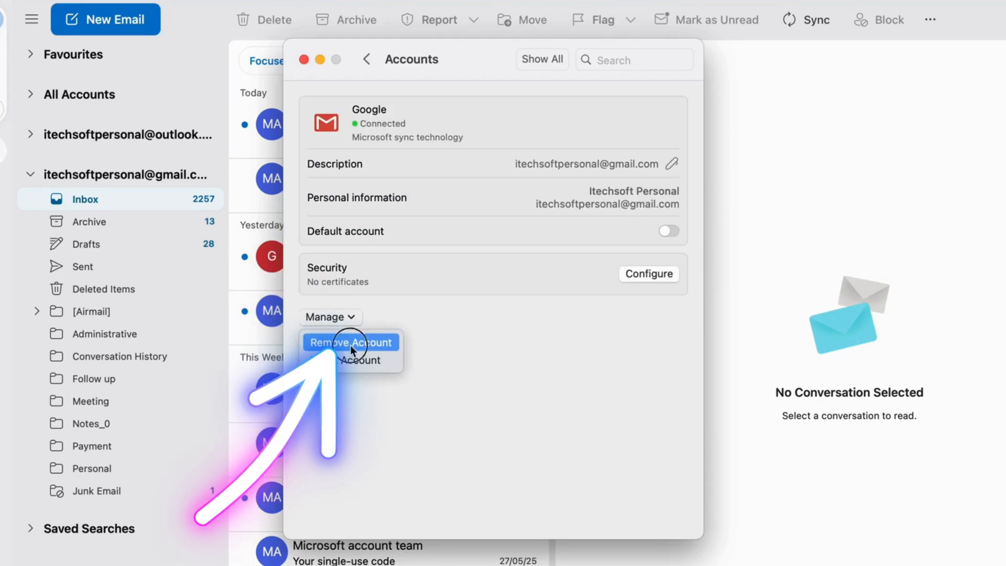
{"action": "left_click", "coordinate": [350, 342]}
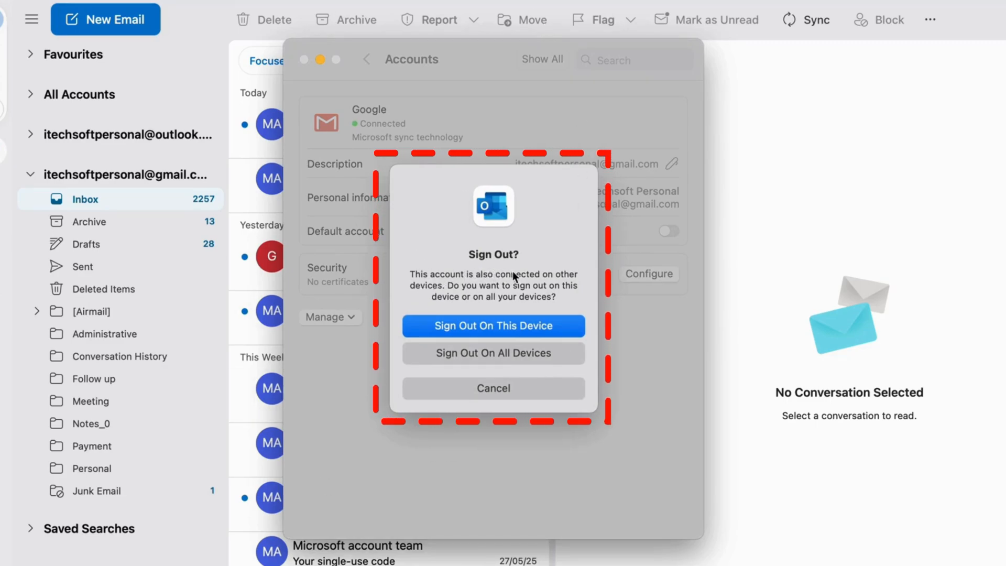
{"action": "mouse_move", "coordinate": [523, 301]}
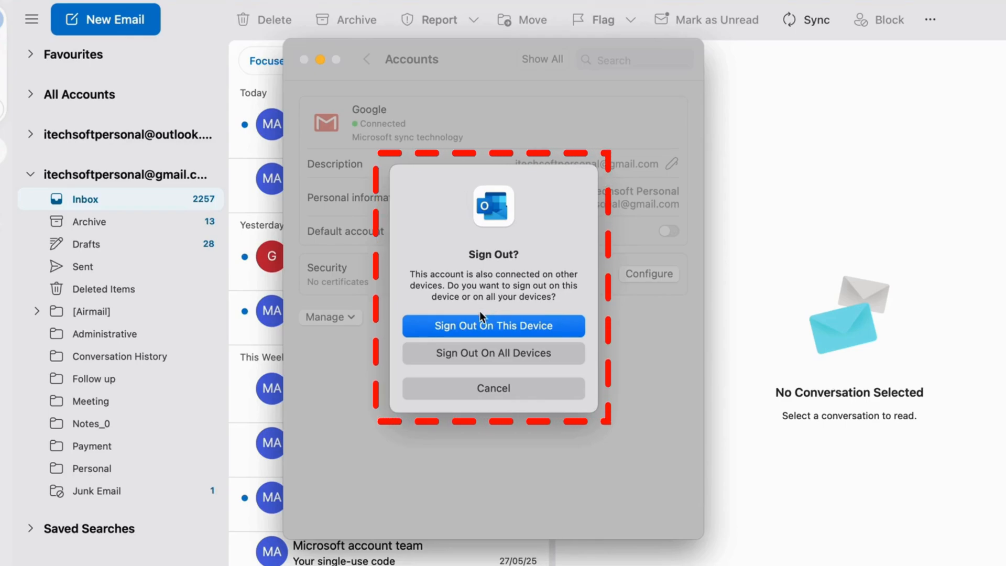
{"action": "mouse_move", "coordinate": [507, 348]}
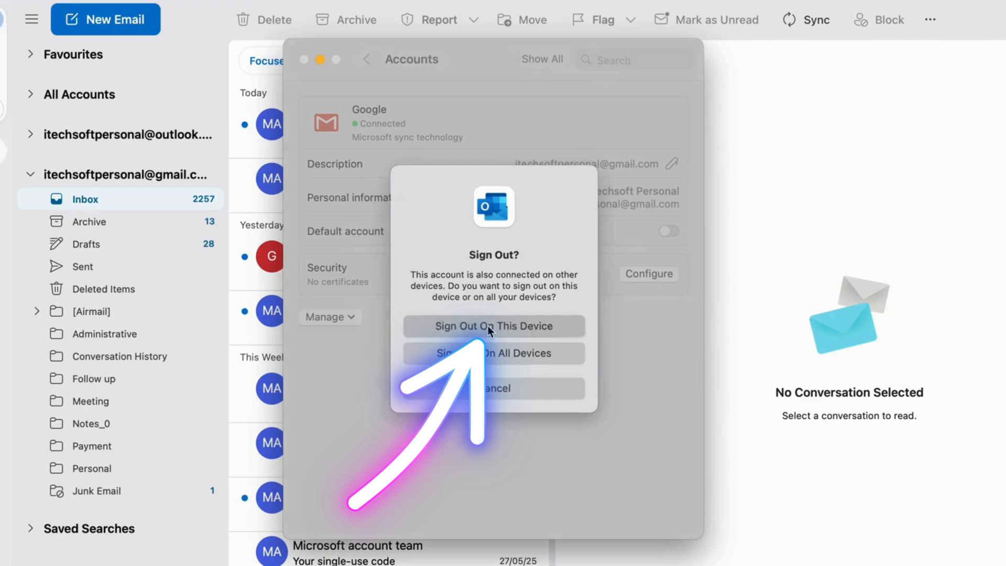
{"action": "left_click", "coordinate": [494, 326]}
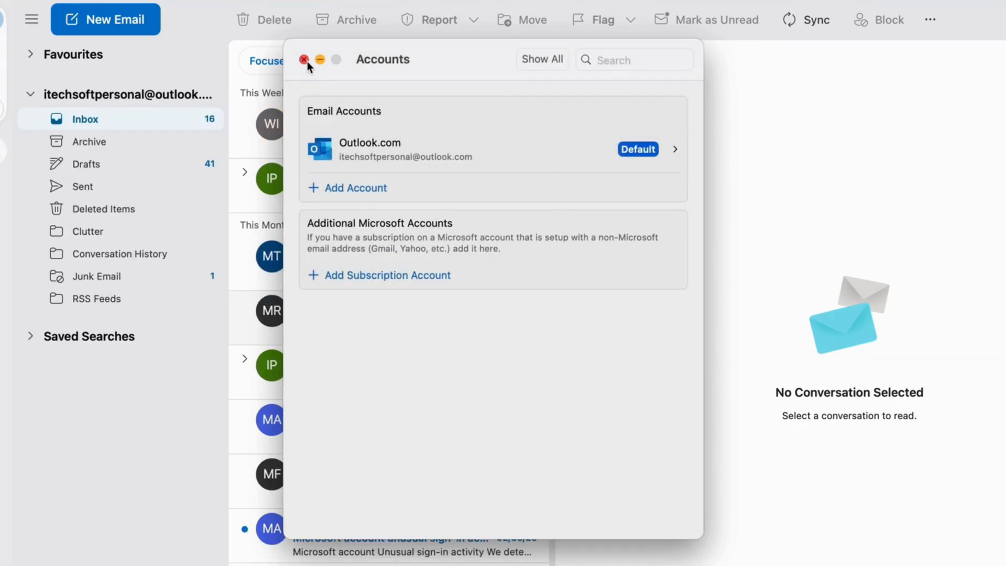
- Close the Accounts window and the Outlook window, returning to the Mac desktop
{"action": "left_click", "coordinate": [305, 60]}
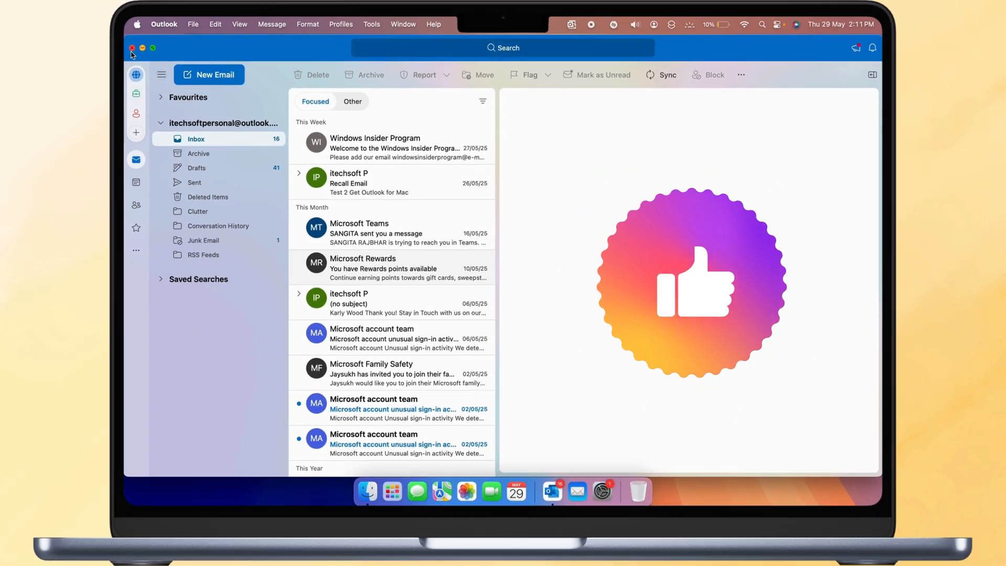
{"action": "left_click", "coordinate": [132, 48]}
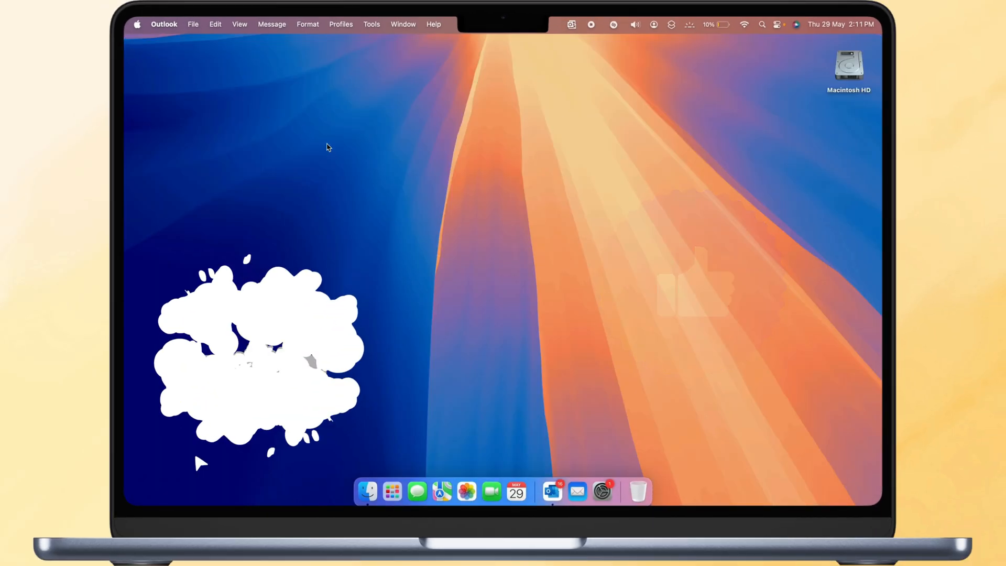